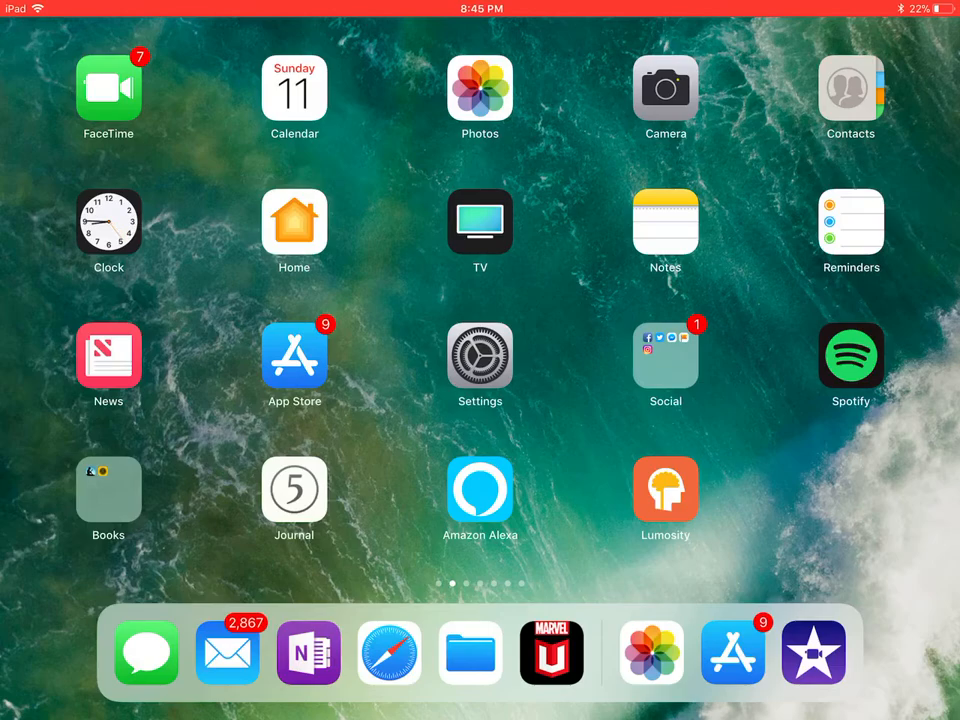
Launch iMovie from the home screen dock to reach the project gallery
click(480, 90)
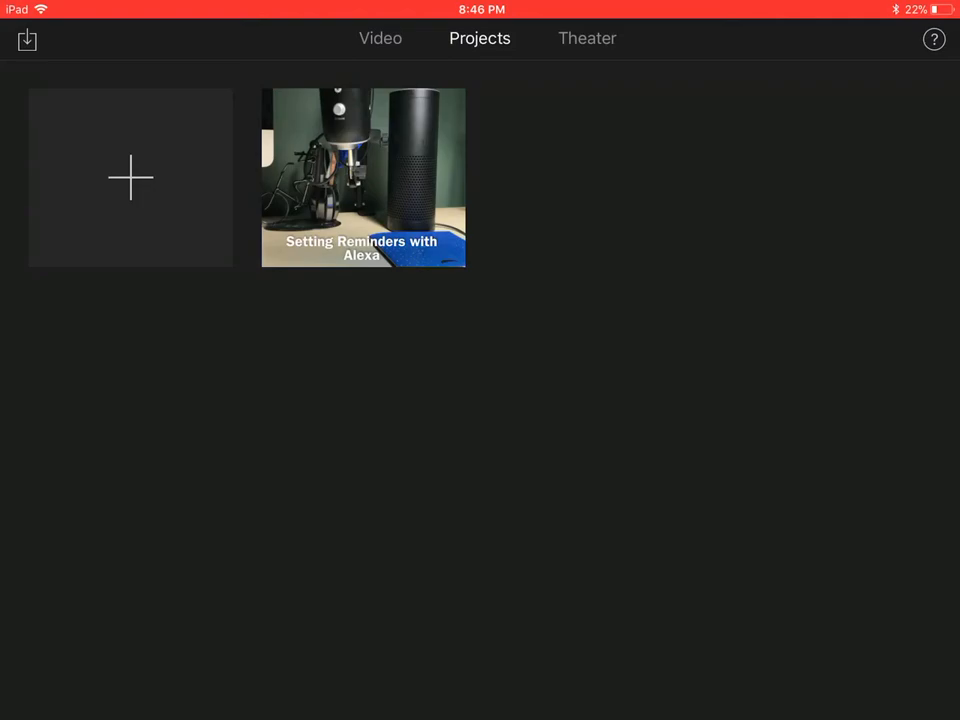
Start a new Movie project and check the three snow-park clips in the Audio Descriptions album
click(130, 178)
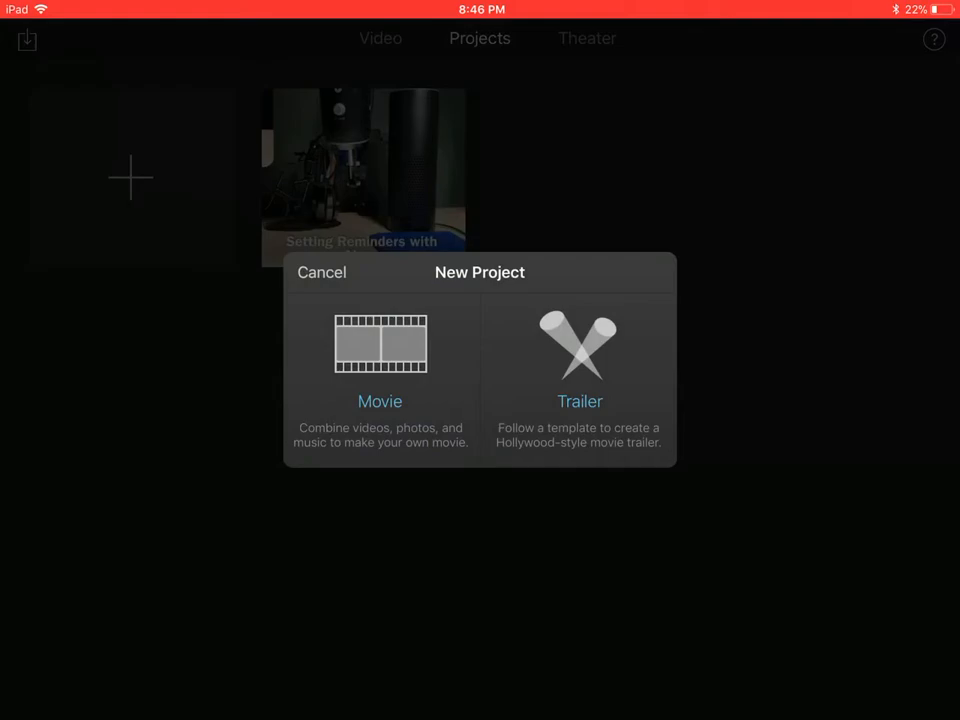
click(380, 345)
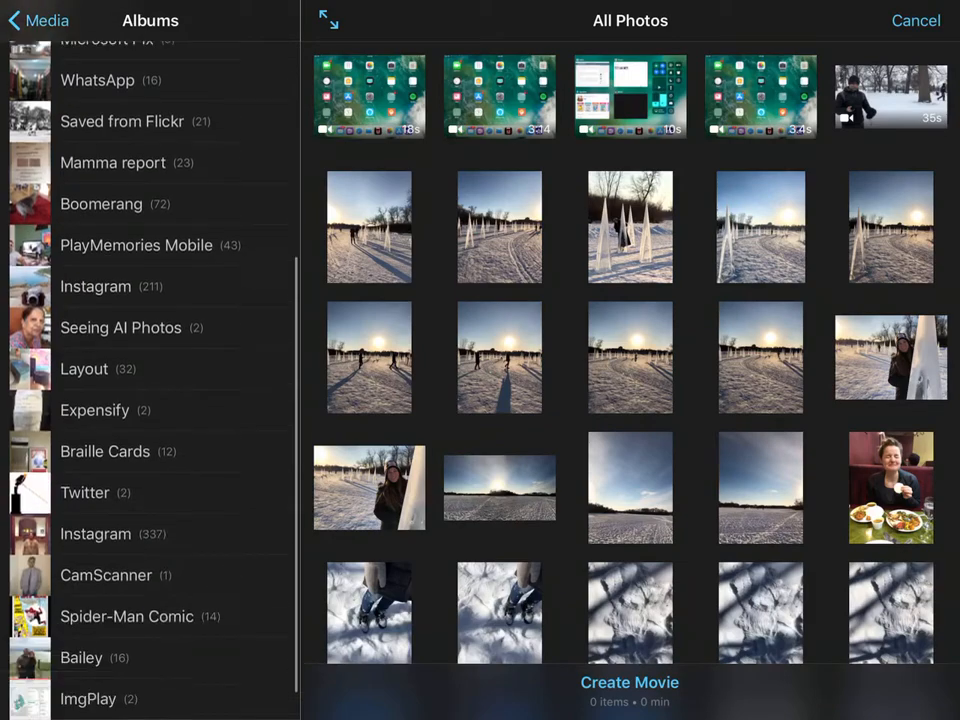
click(131, 698)
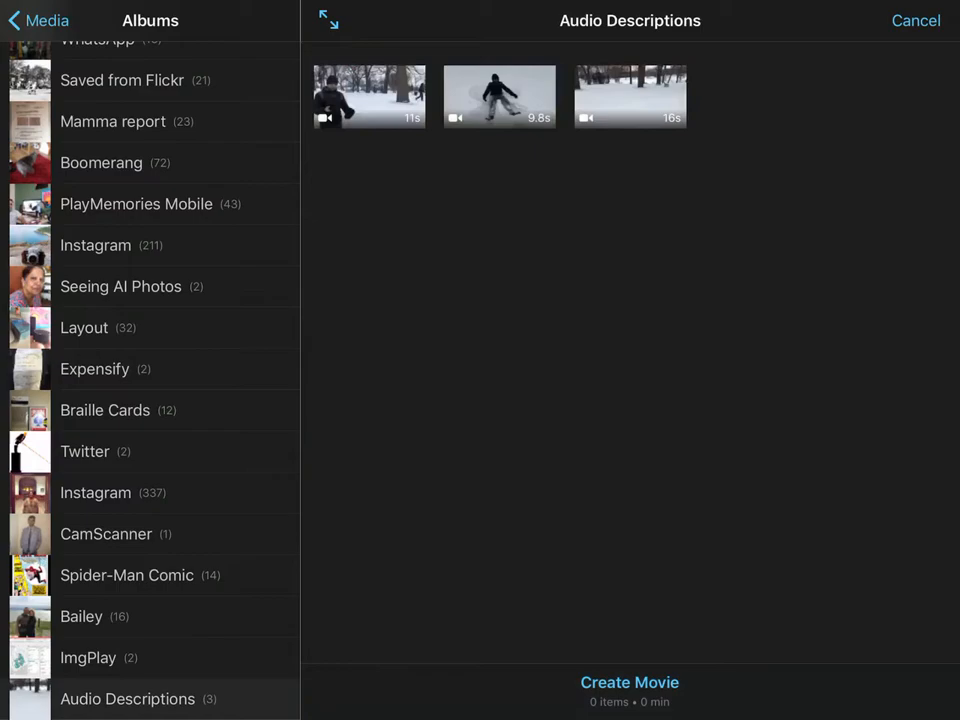
click(369, 96)
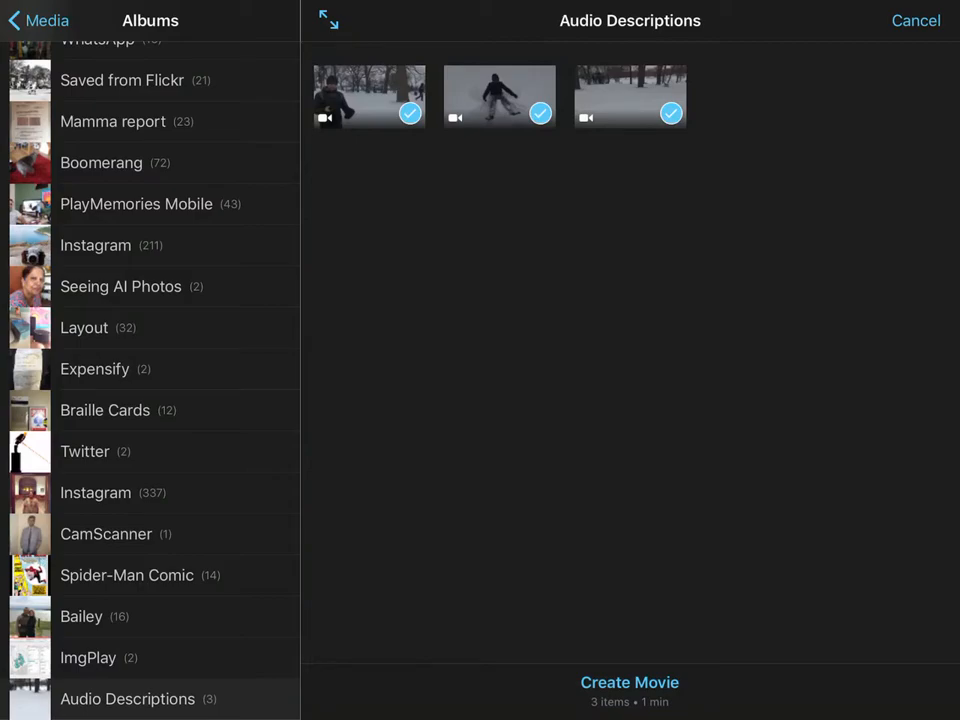
Create 'My Movie' from the chosen clips and preview its timeline playback
click(623, 682)
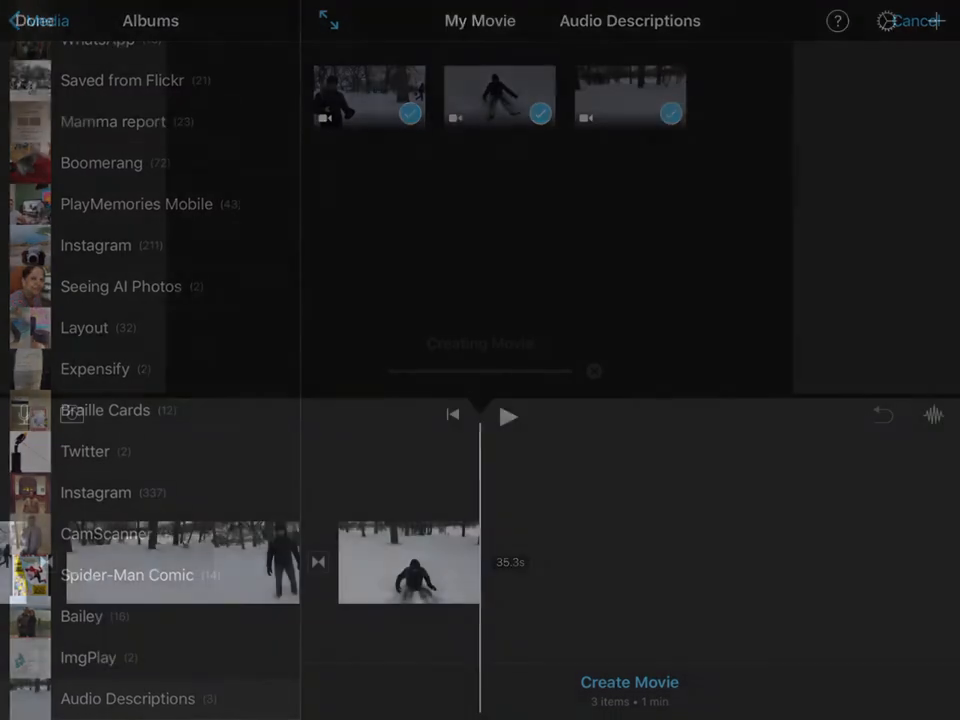
click(629, 682)
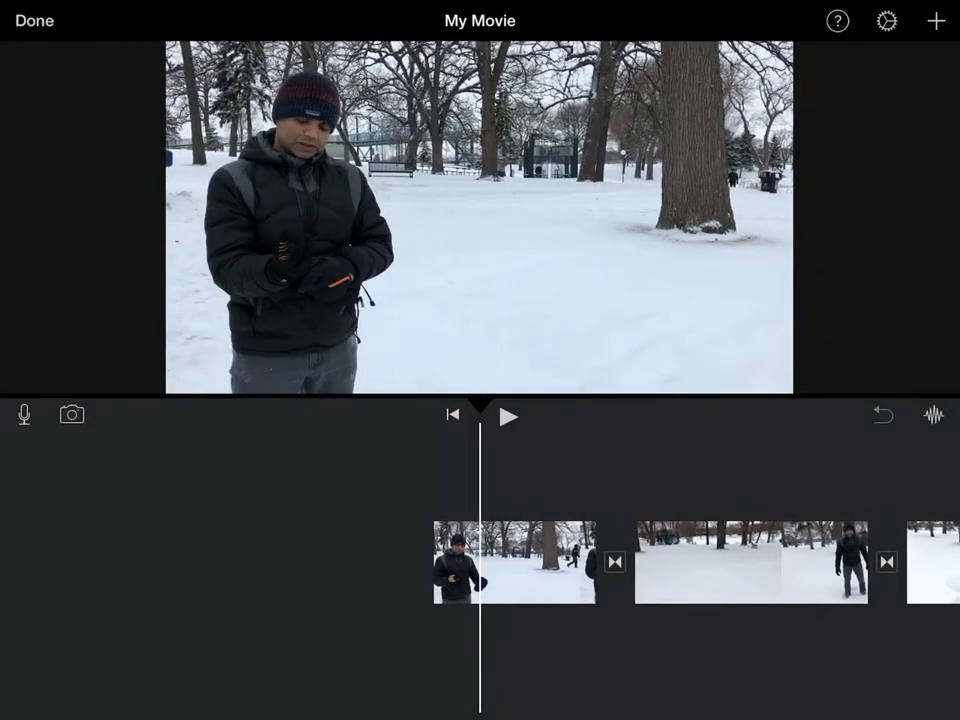
click(510, 416)
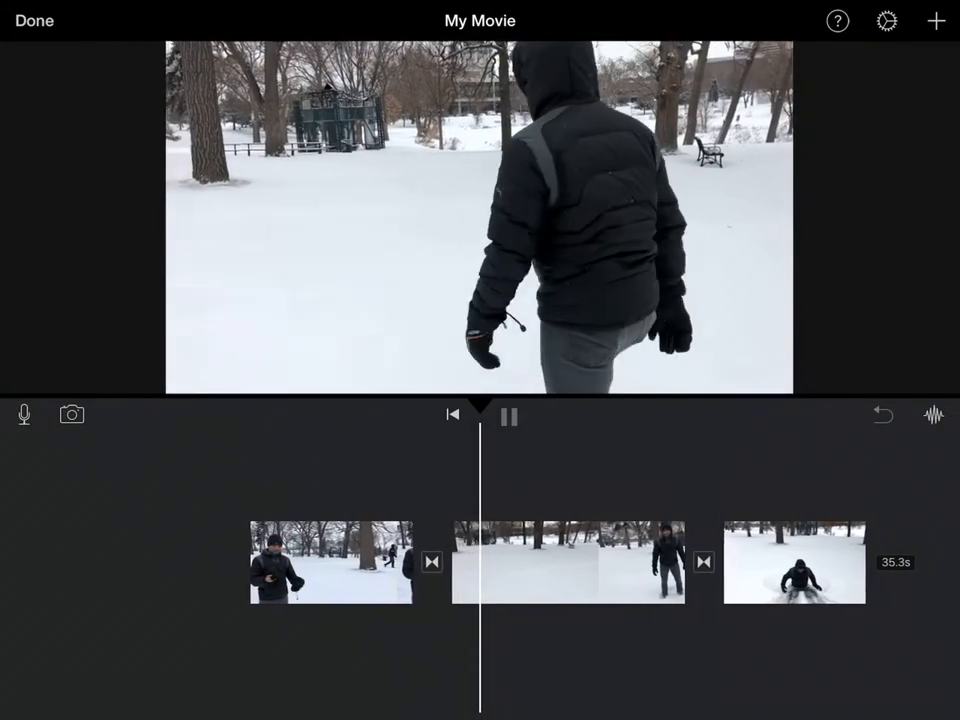
click(507, 417)
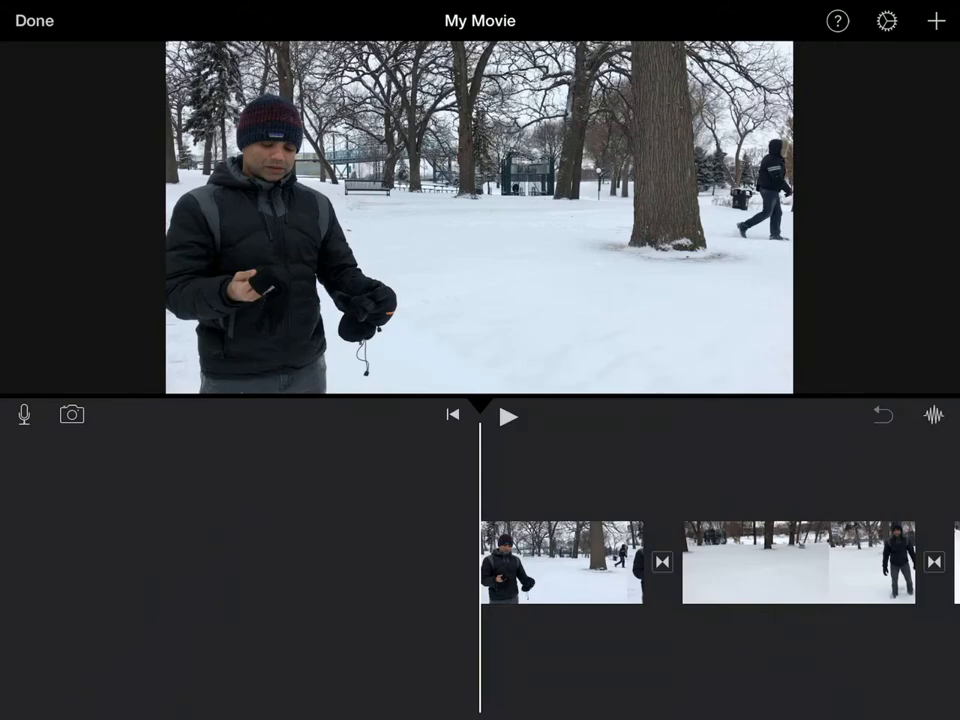
Record narration for the first snow clip and accept it as 'Recording 1'
click(23, 414)
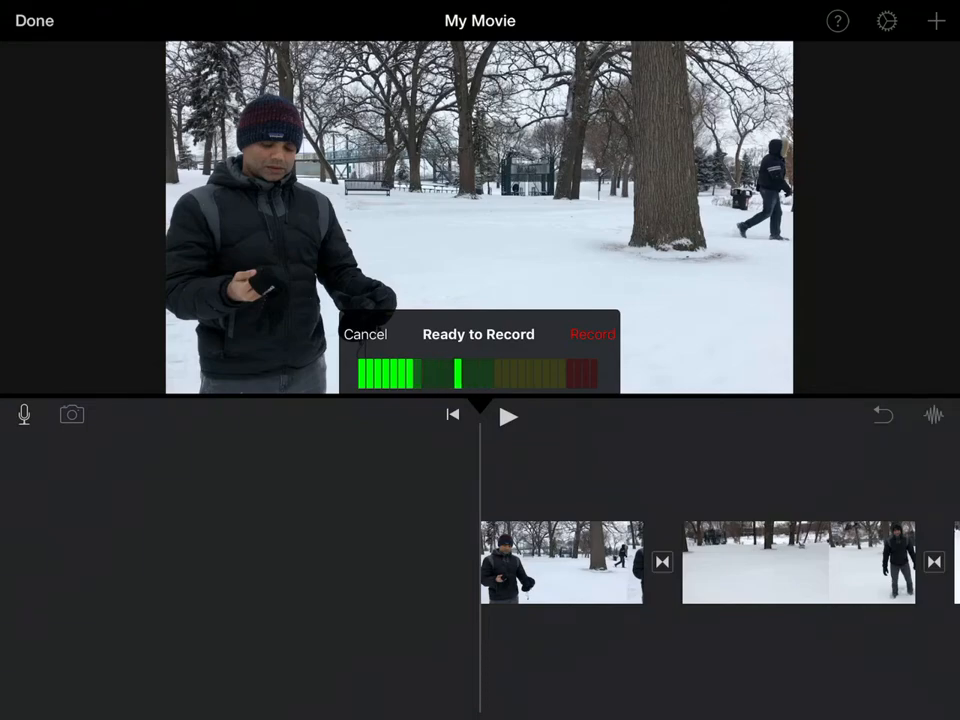
click(592, 334)
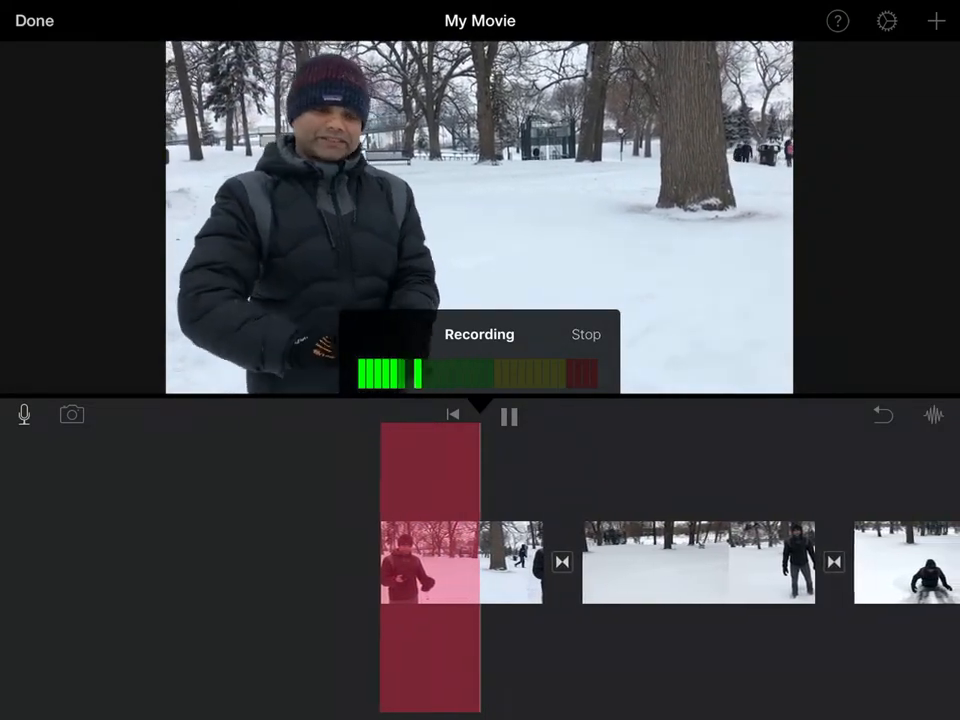
click(585, 334)
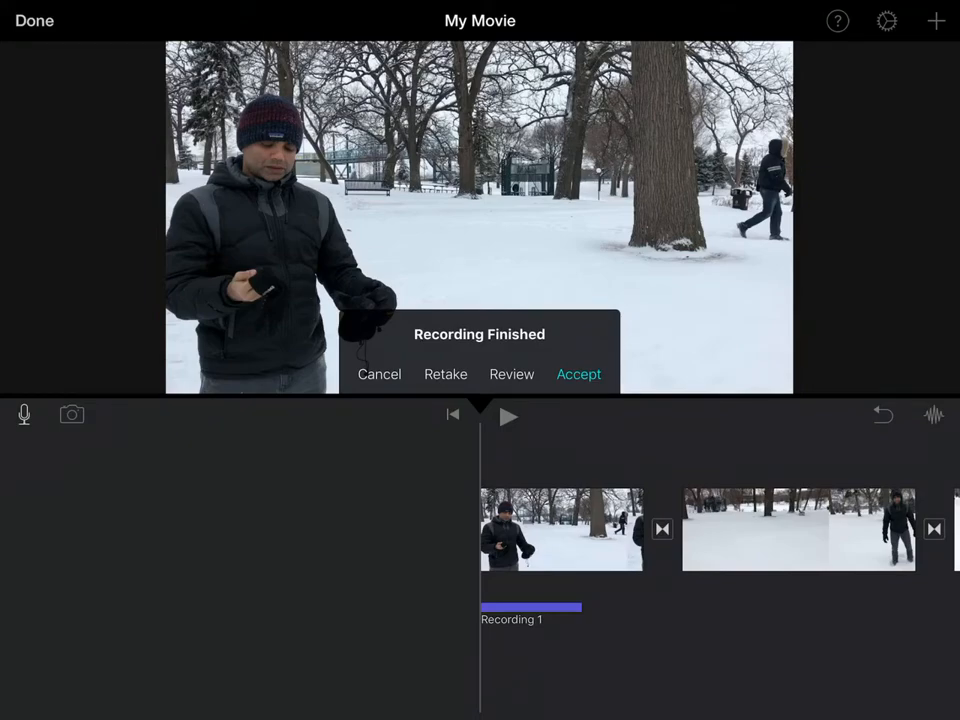
click(579, 374)
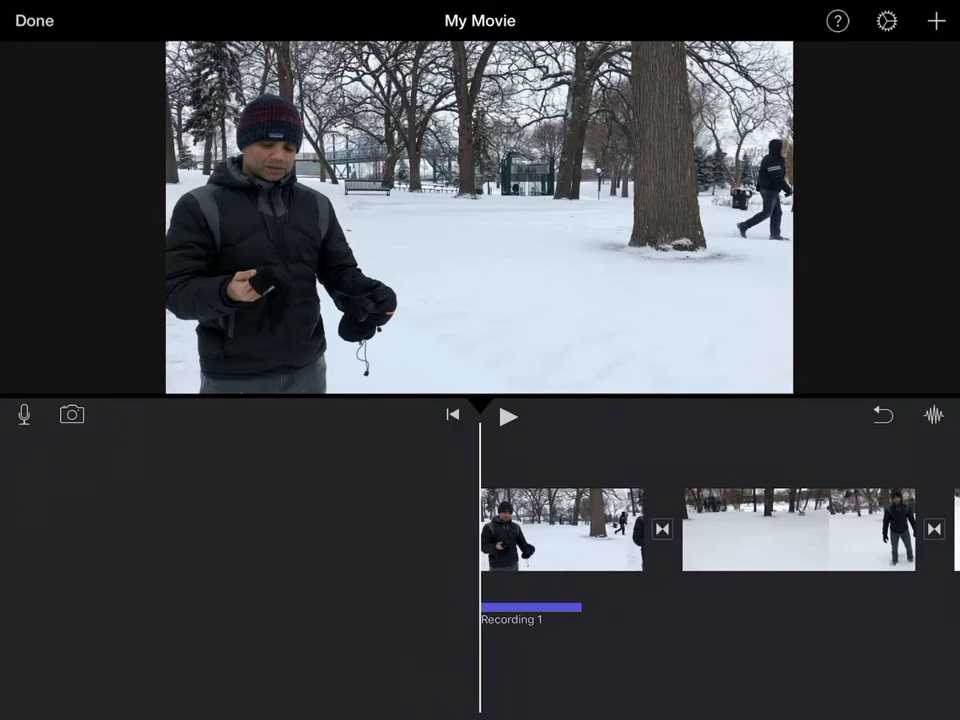
click(508, 415)
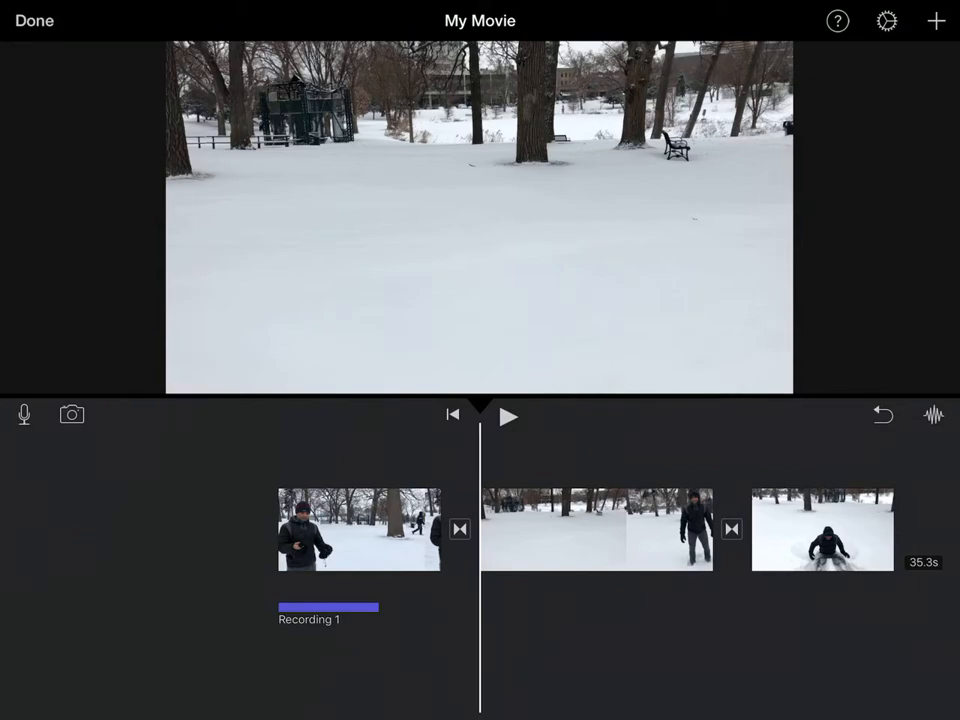
Record and accept 'Recording 2' beneath the second snow clip
click(23, 414)
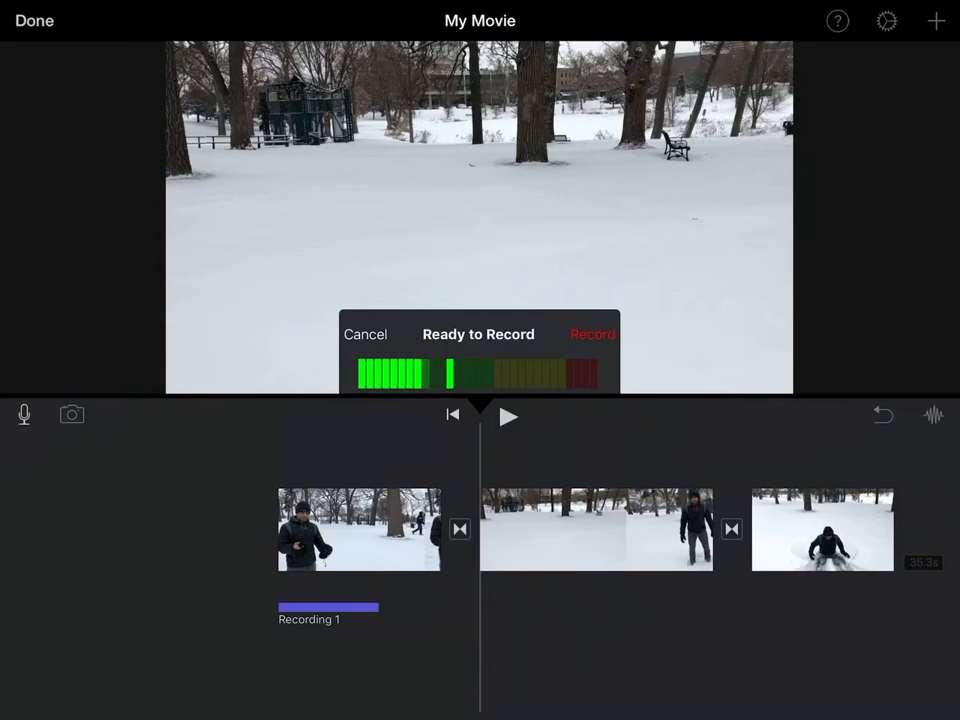
click(592, 334)
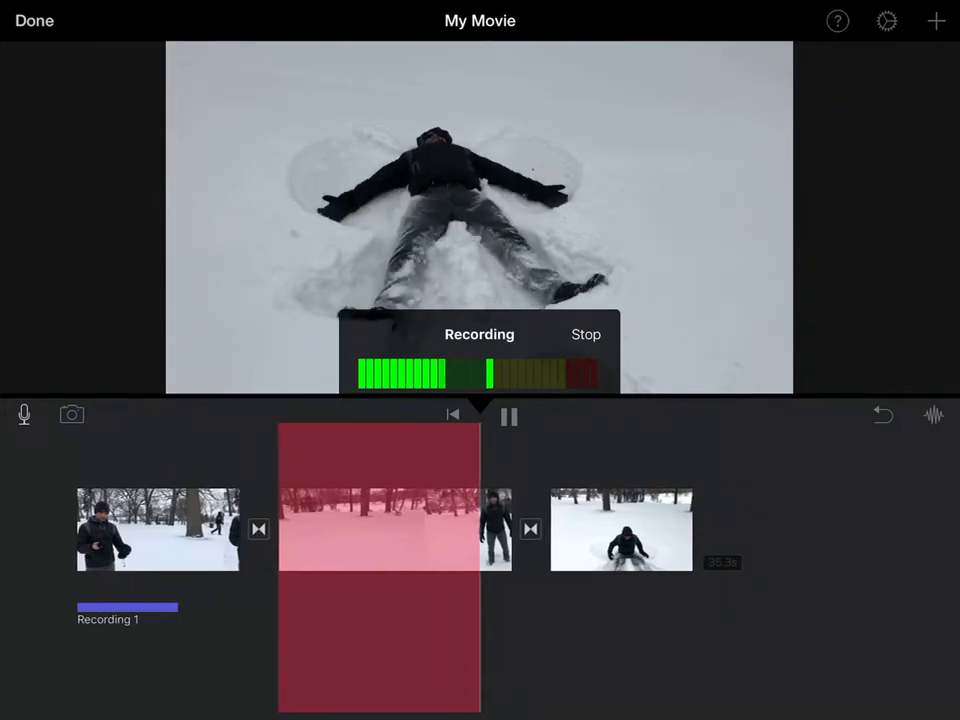
click(586, 334)
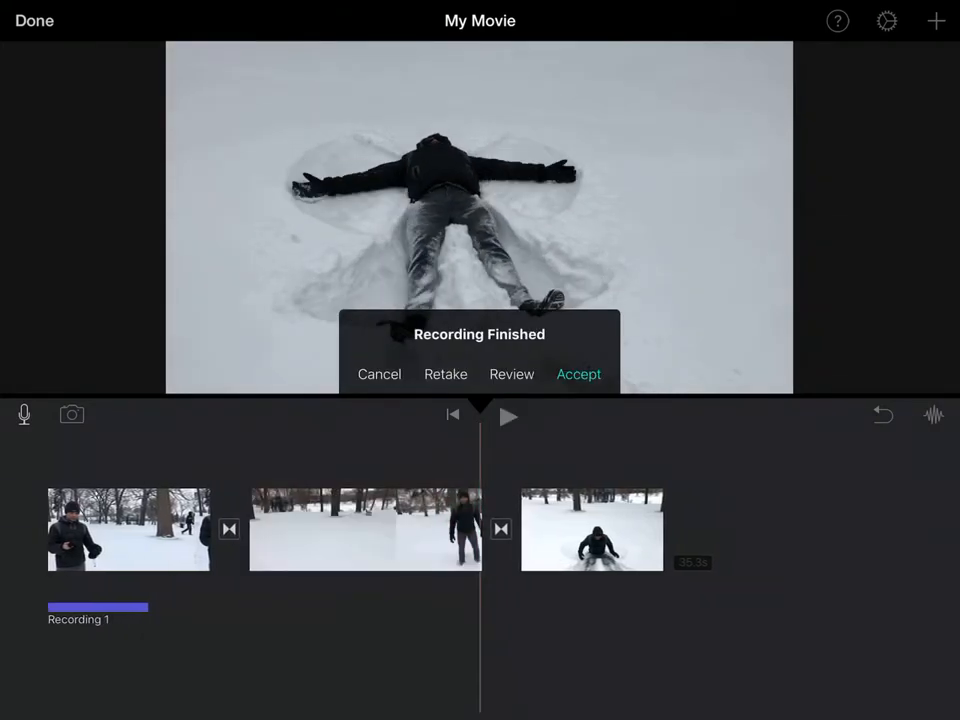
click(578, 374)
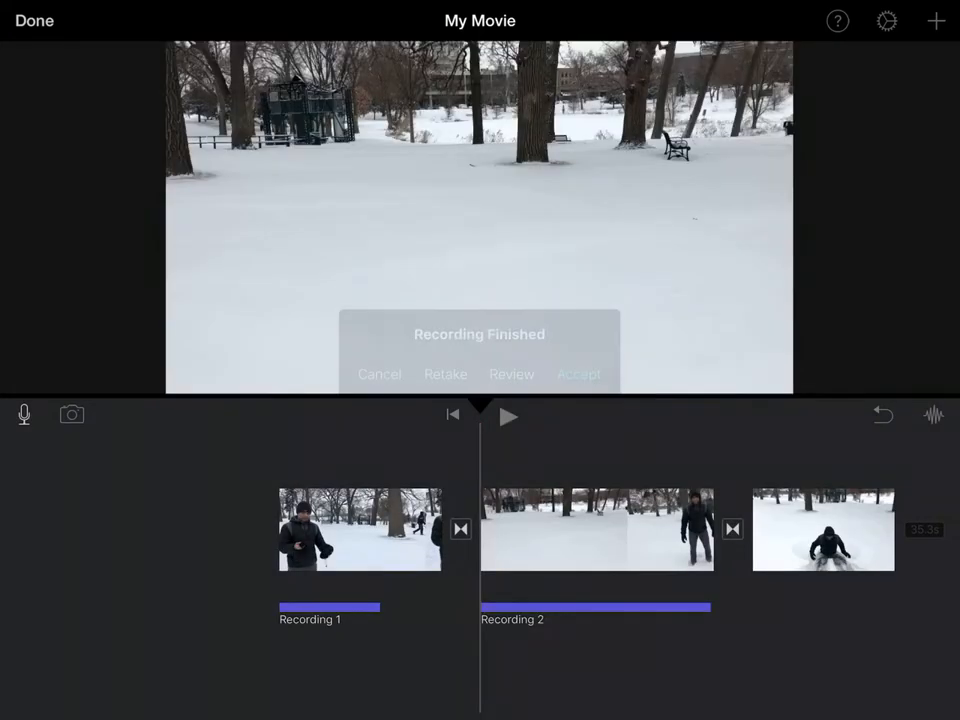
click(578, 374)
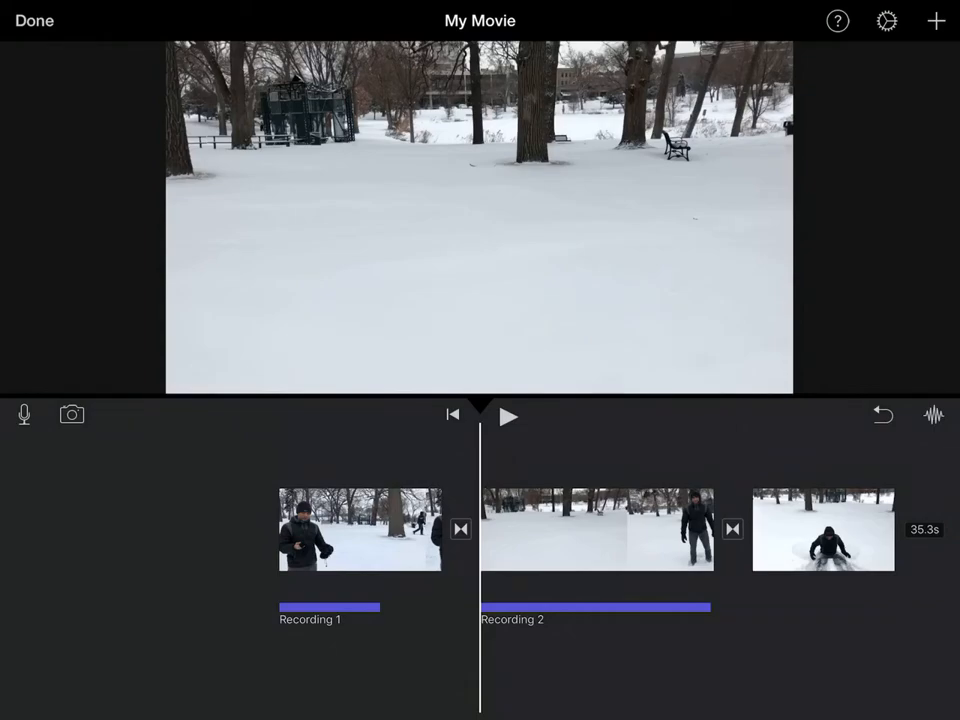
Play back the narrated clips, pause at the snow-angel clip, and begin its narration
click(508, 416)
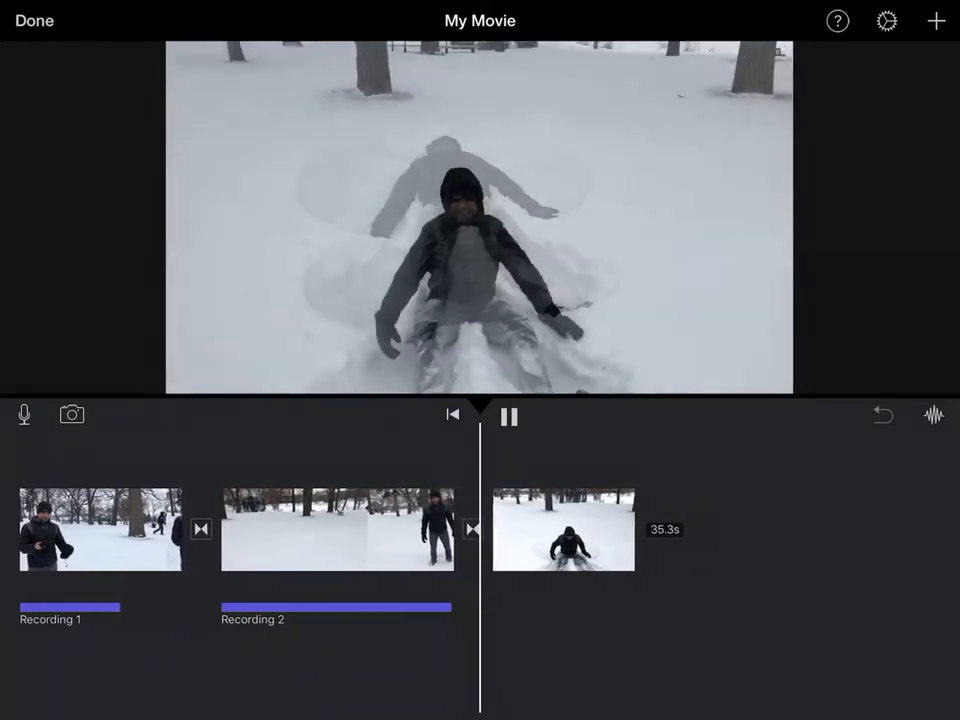
click(508, 416)
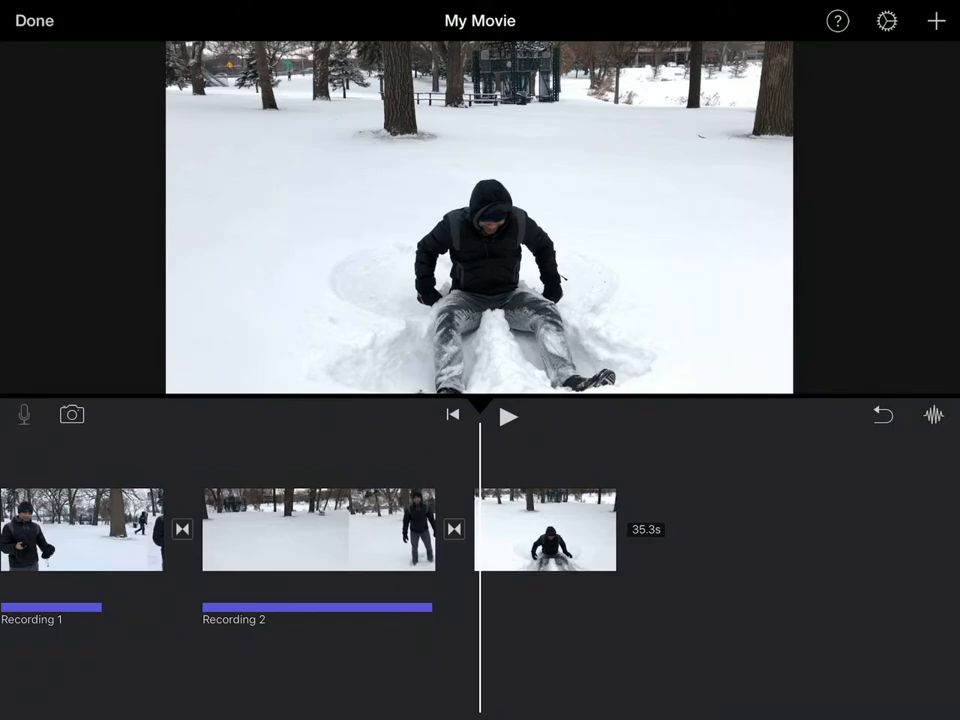
click(23, 414)
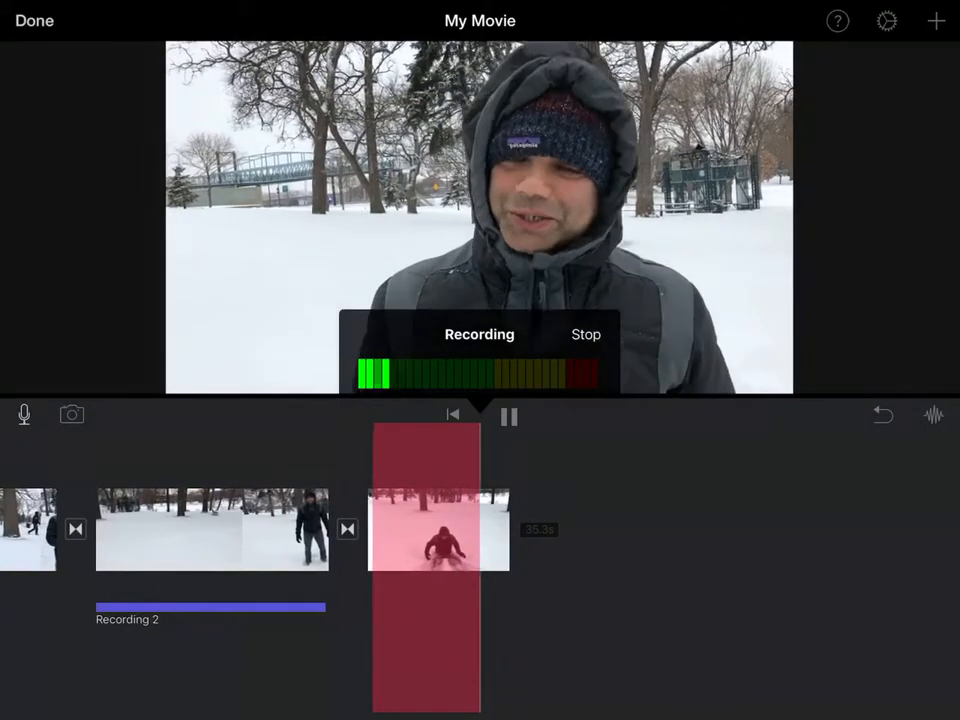
Stop, review and accept 'Recording 3' beneath the snow-angel clip
click(586, 334)
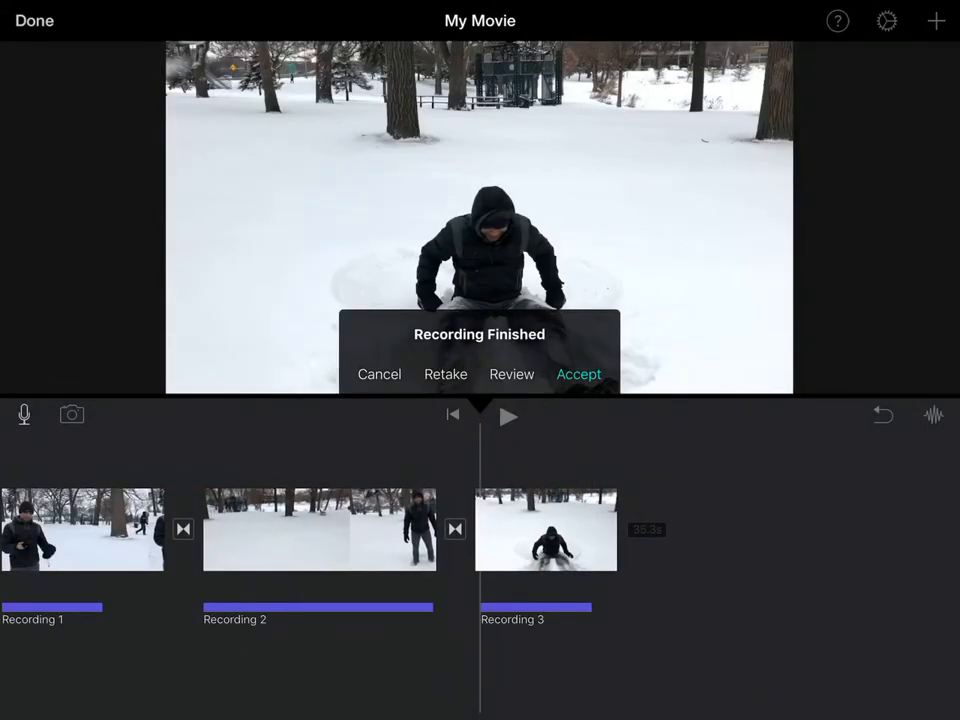
click(511, 374)
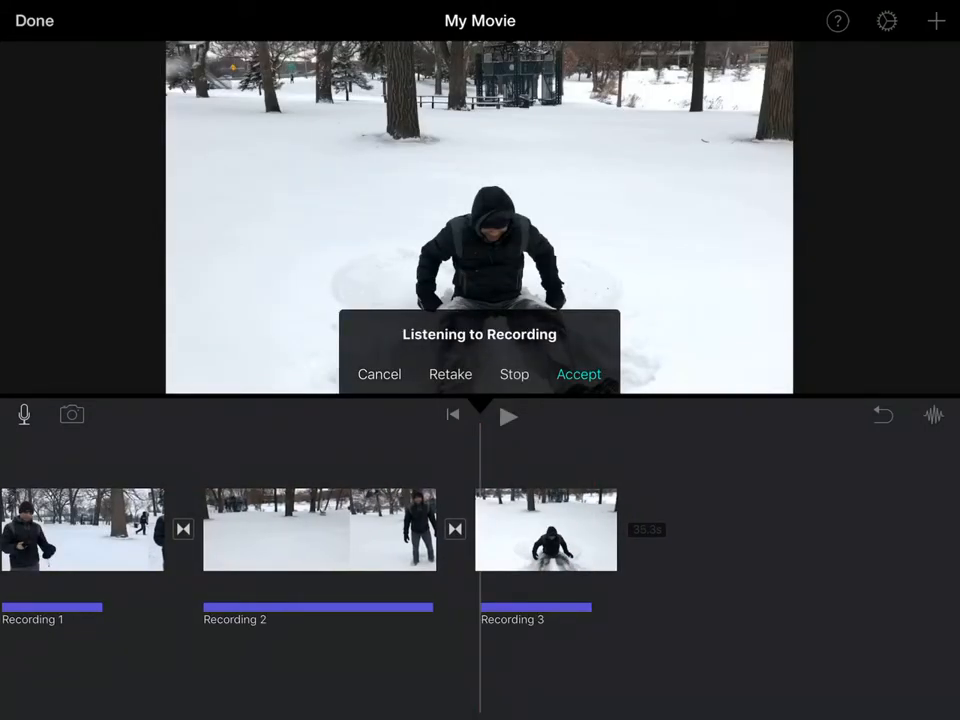
click(508, 416)
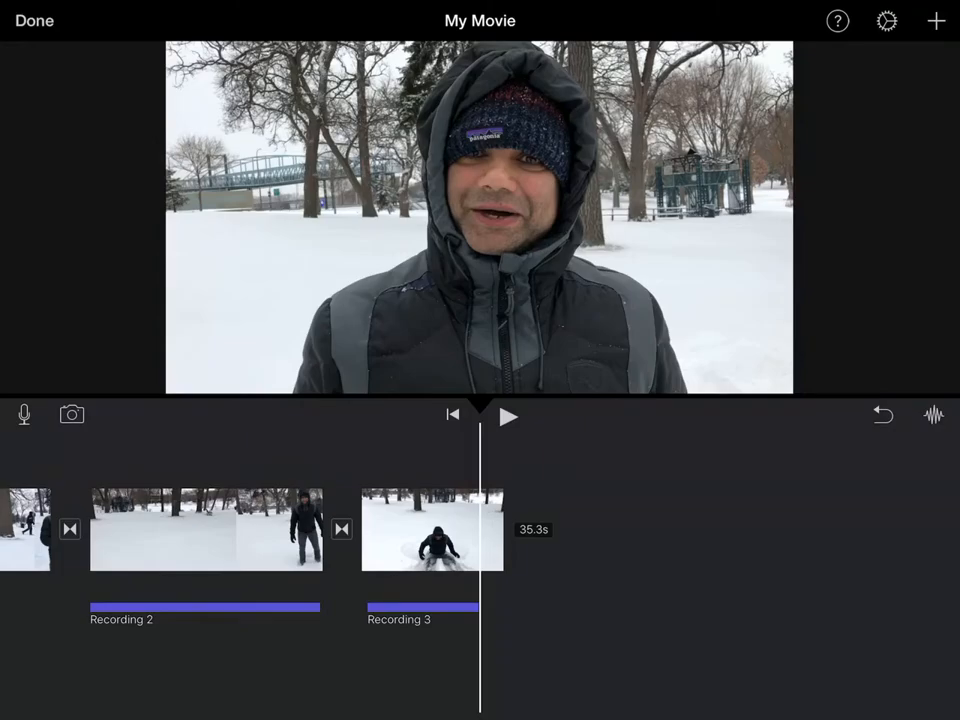
scroll(right, 3)
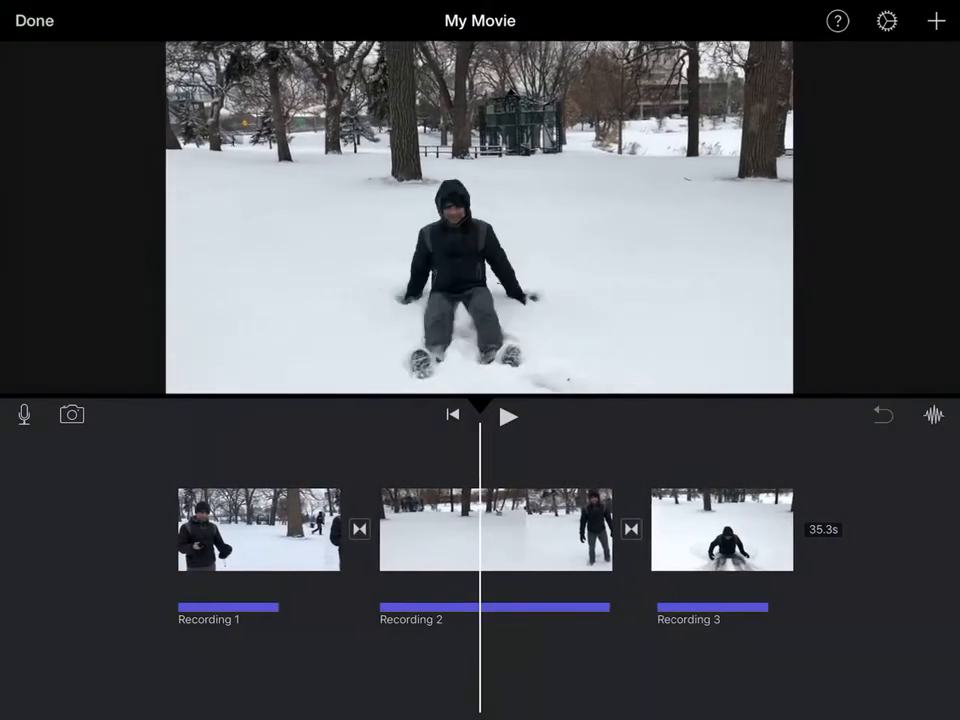
Leave editing and retitle the movie 'Making snow angels with audio descriptions'
click(34, 20)
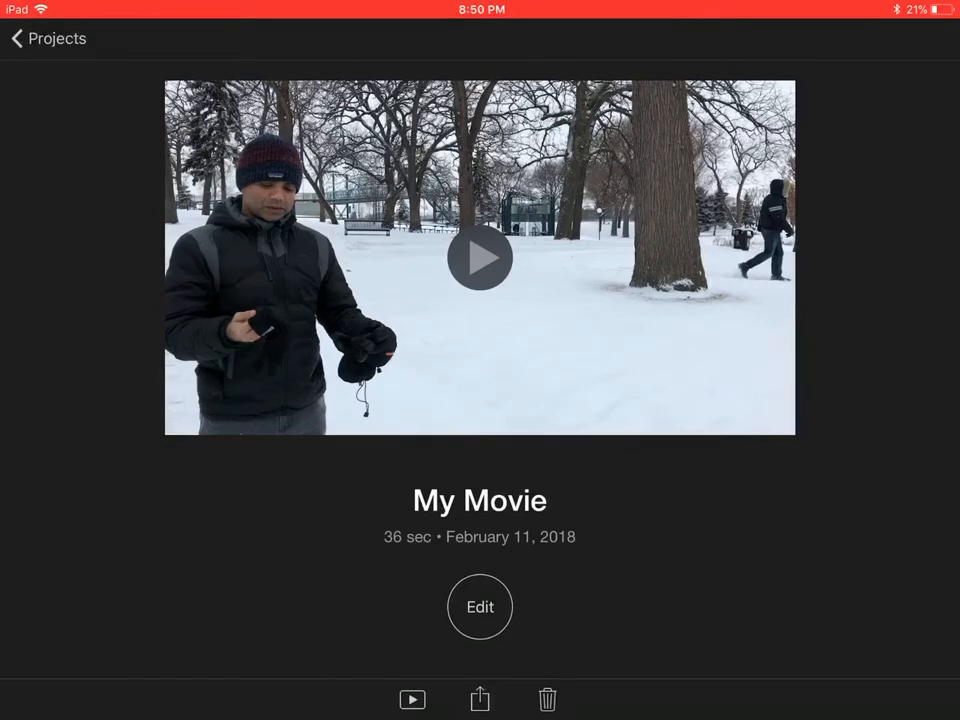
click(479, 500)
text(Making)
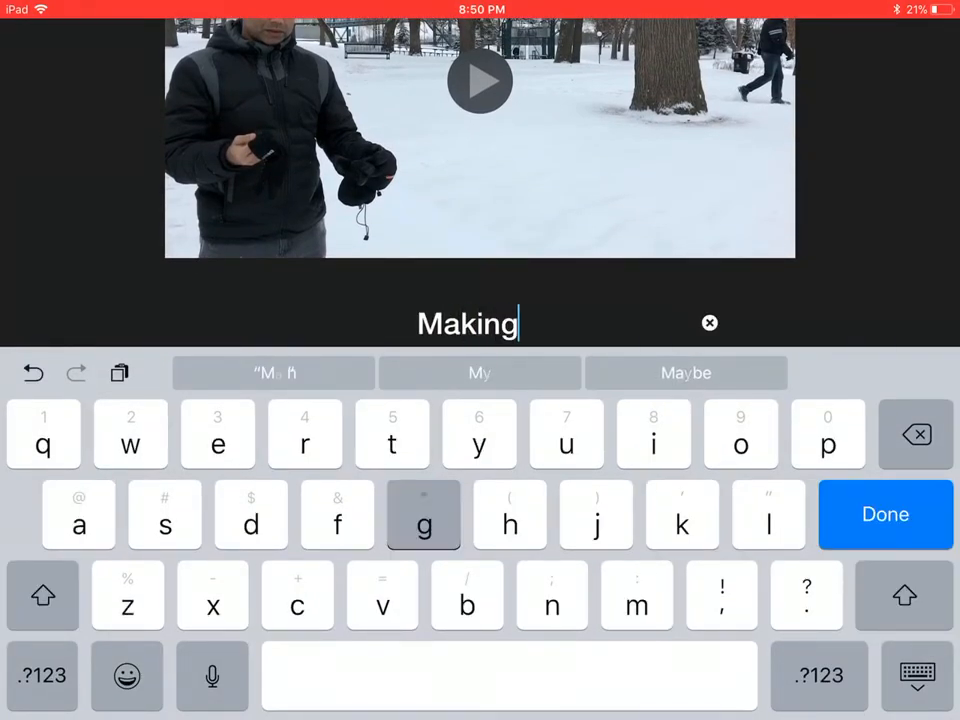
text(snow)
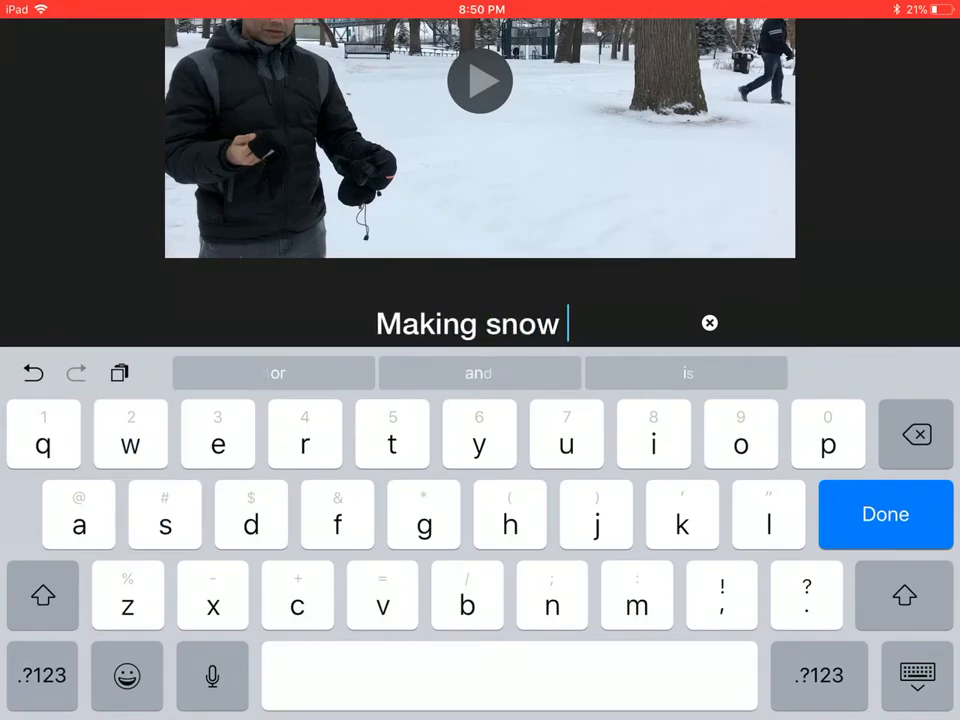
text(angels with aud)
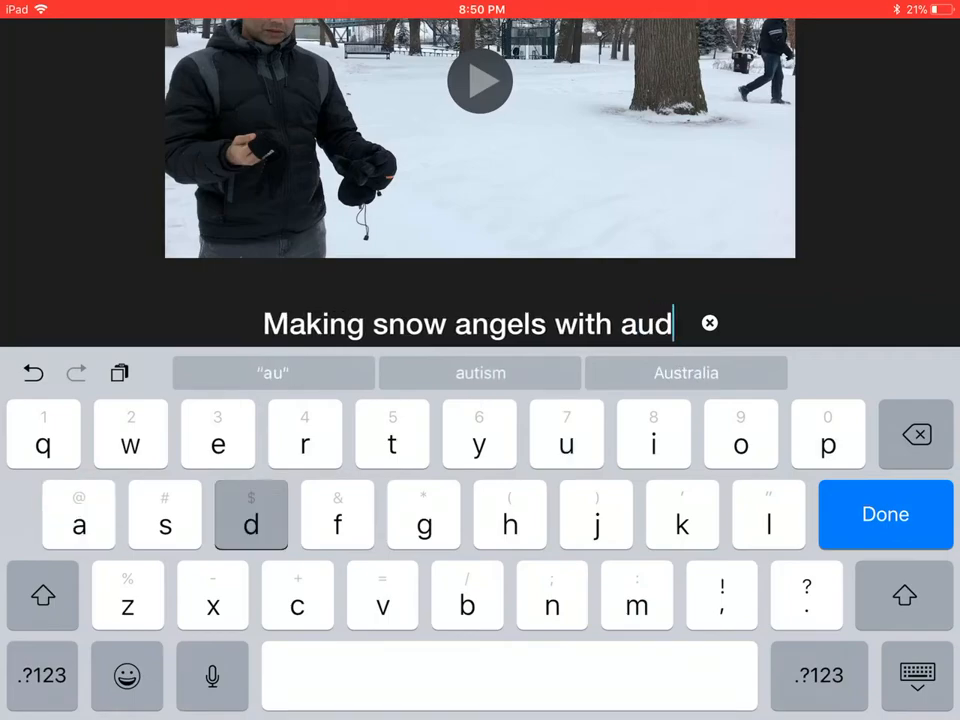
text(io descriptions)
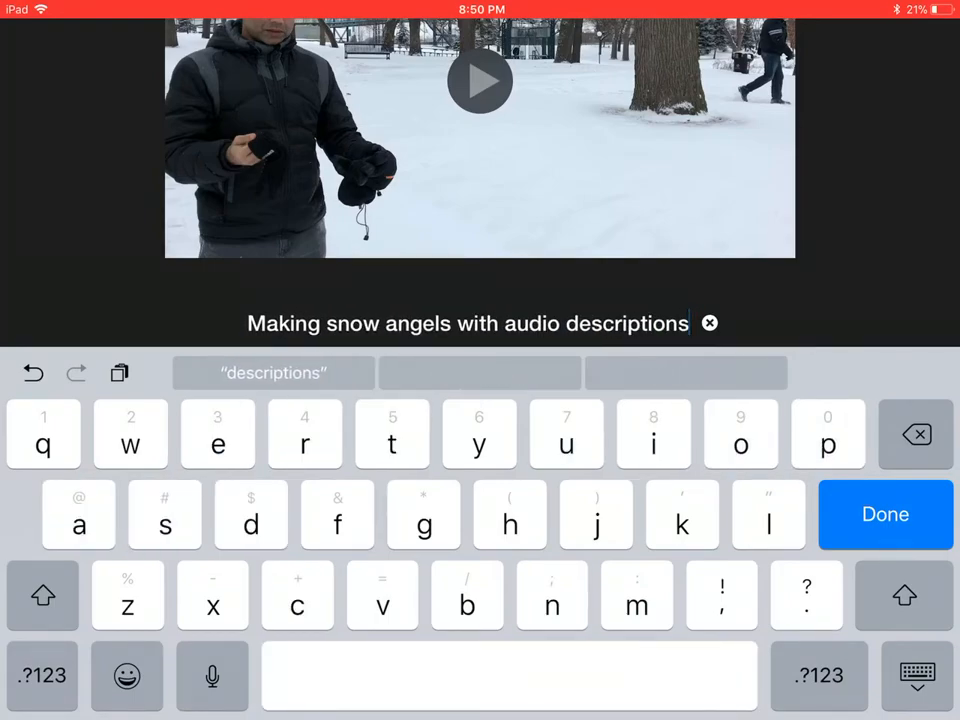
click(885, 514)
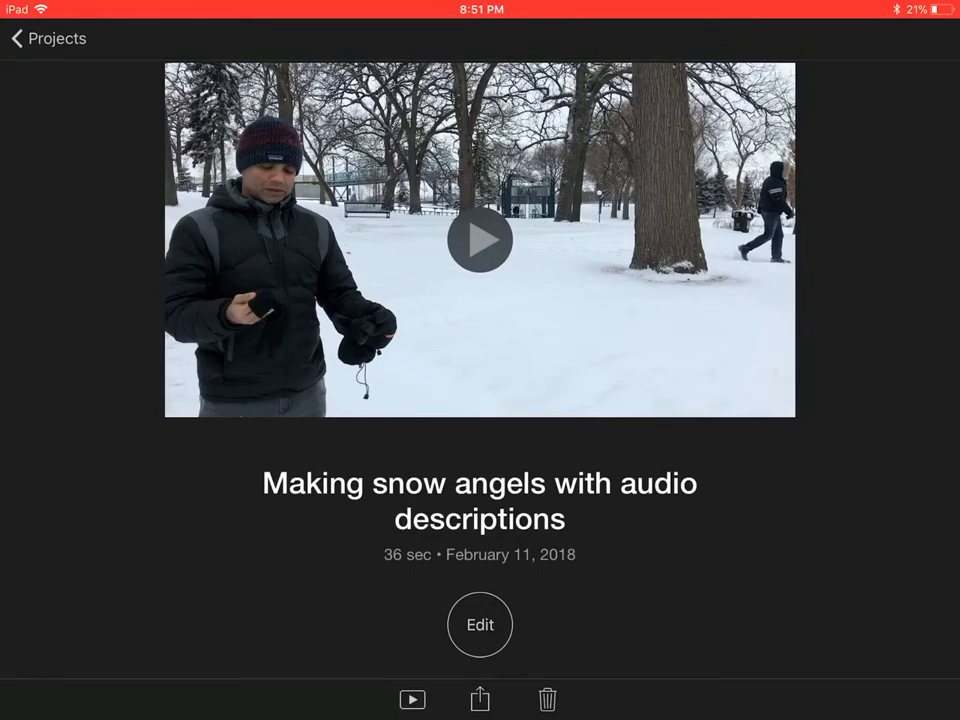
Save the movie as an HD video to the Photo Library
click(479, 700)
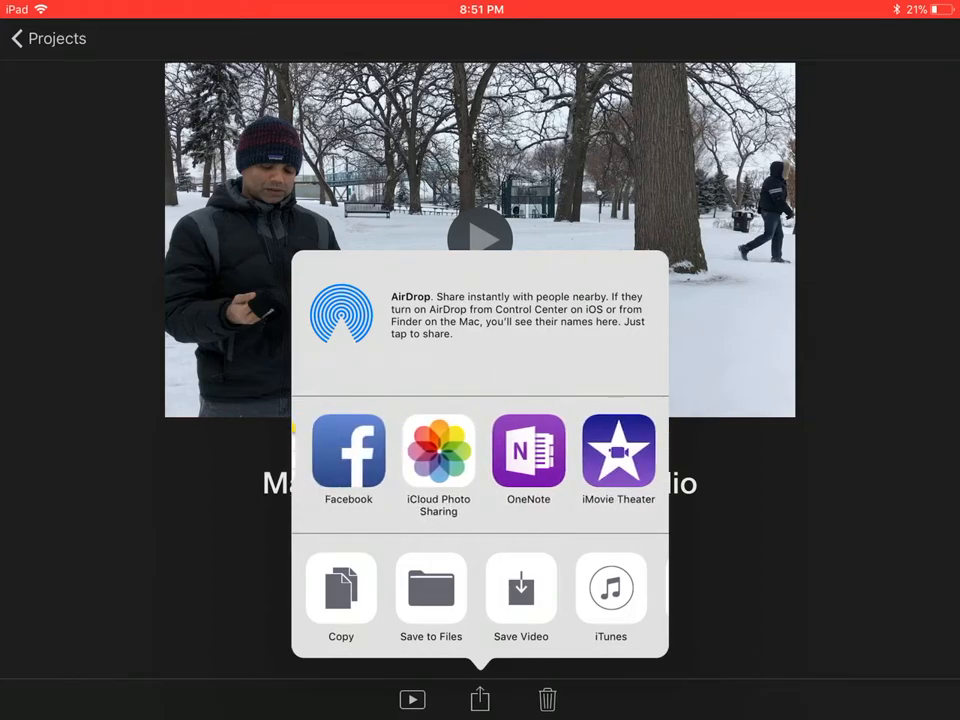
click(520, 588)
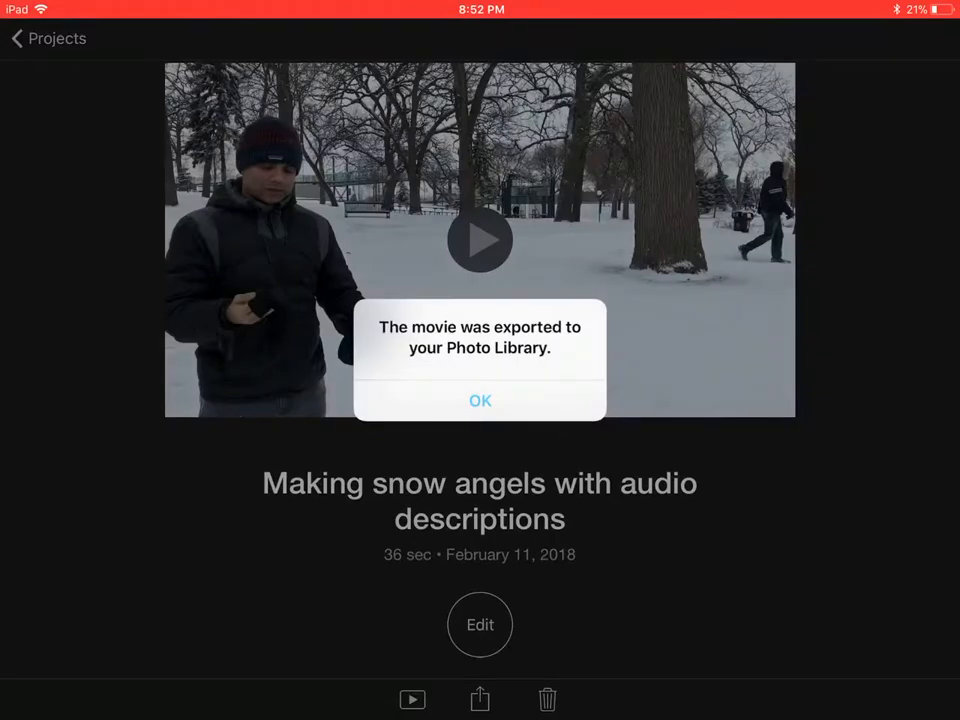
click(480, 401)
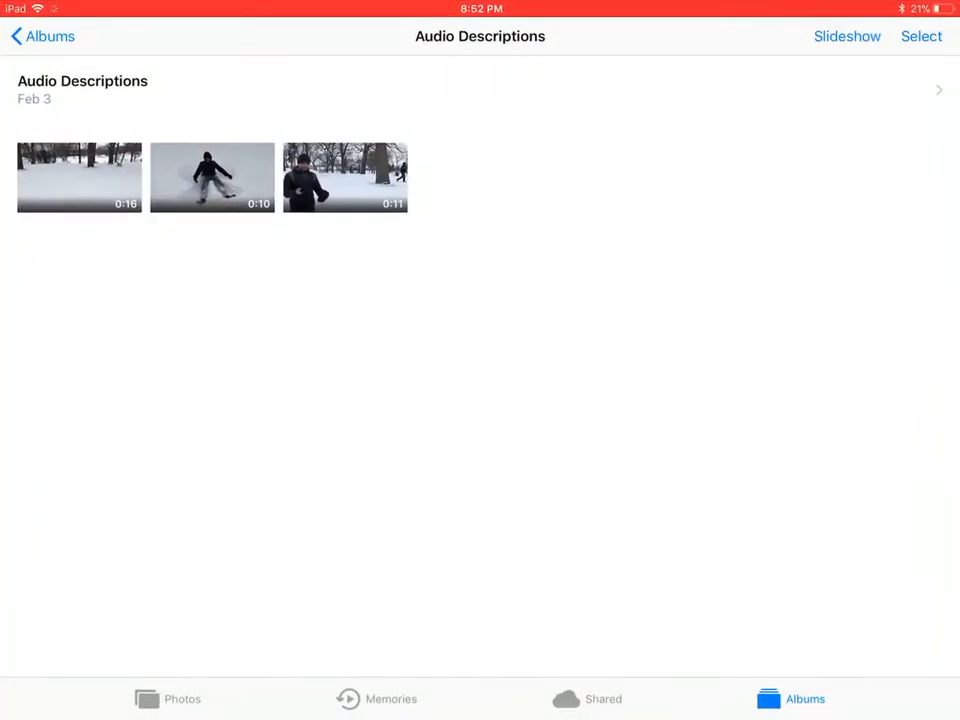
Open the exported 0:35 snow-park video at the bottom of All Photos
click(40, 37)
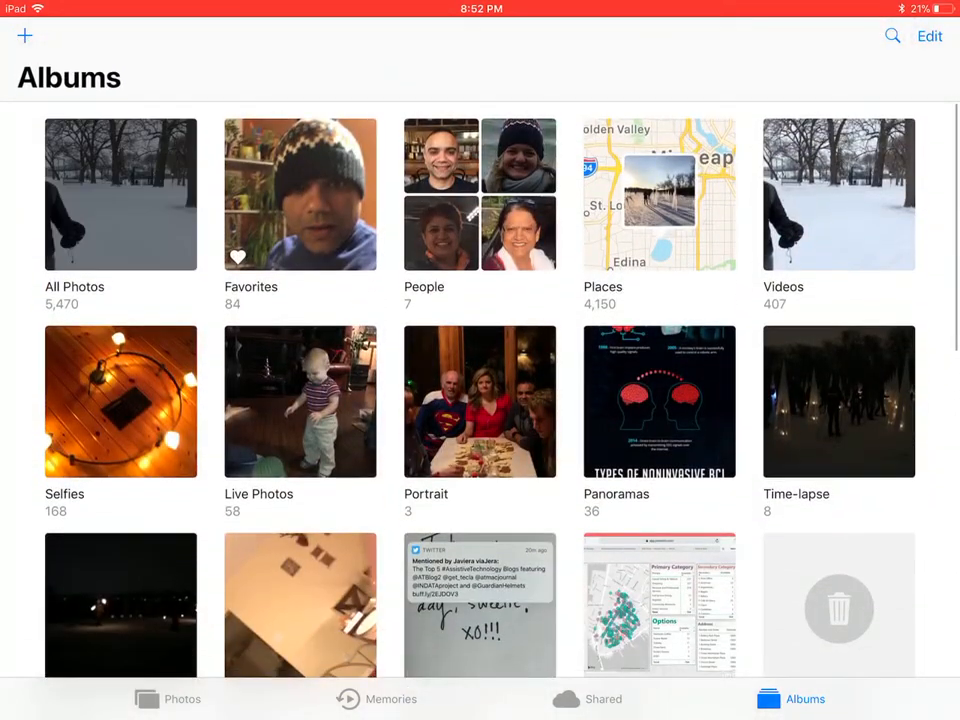
click(120, 194)
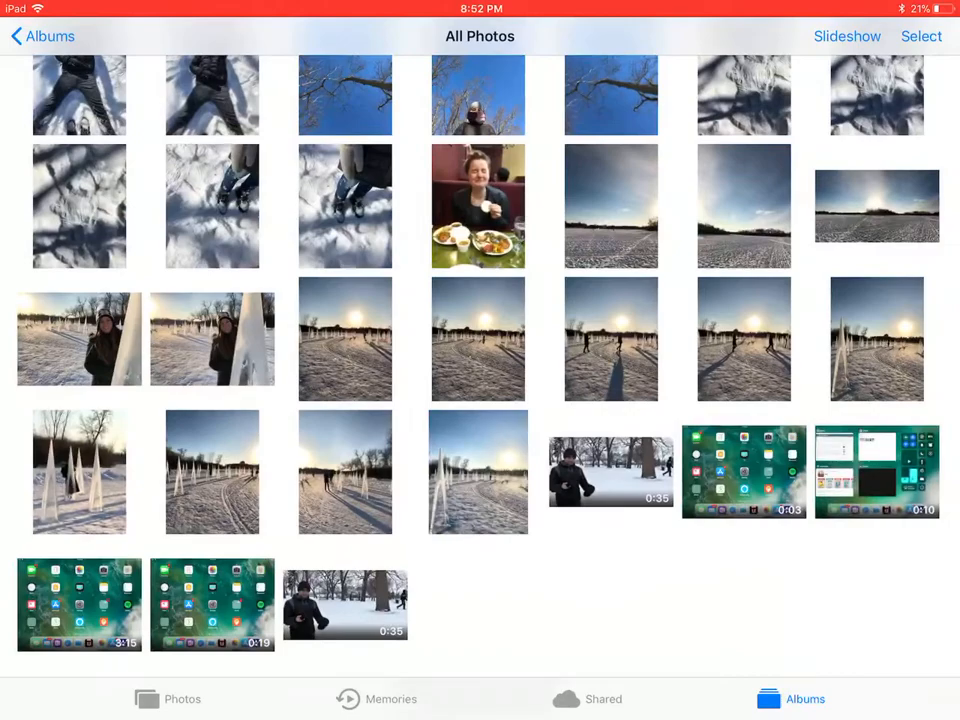
scroll(down, 3)
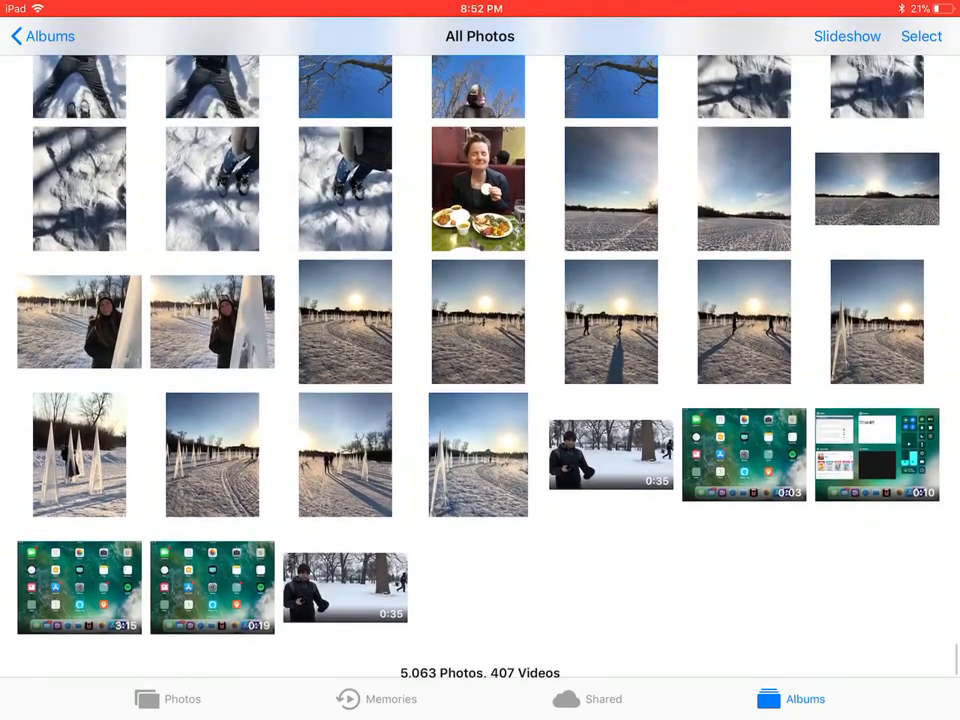
click(345, 587)
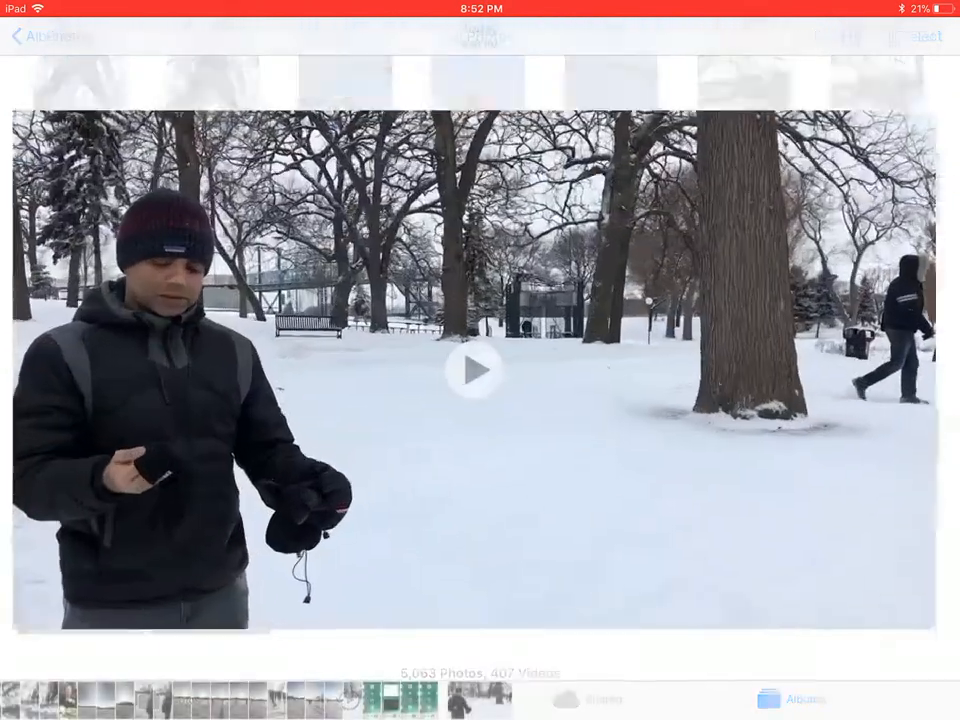